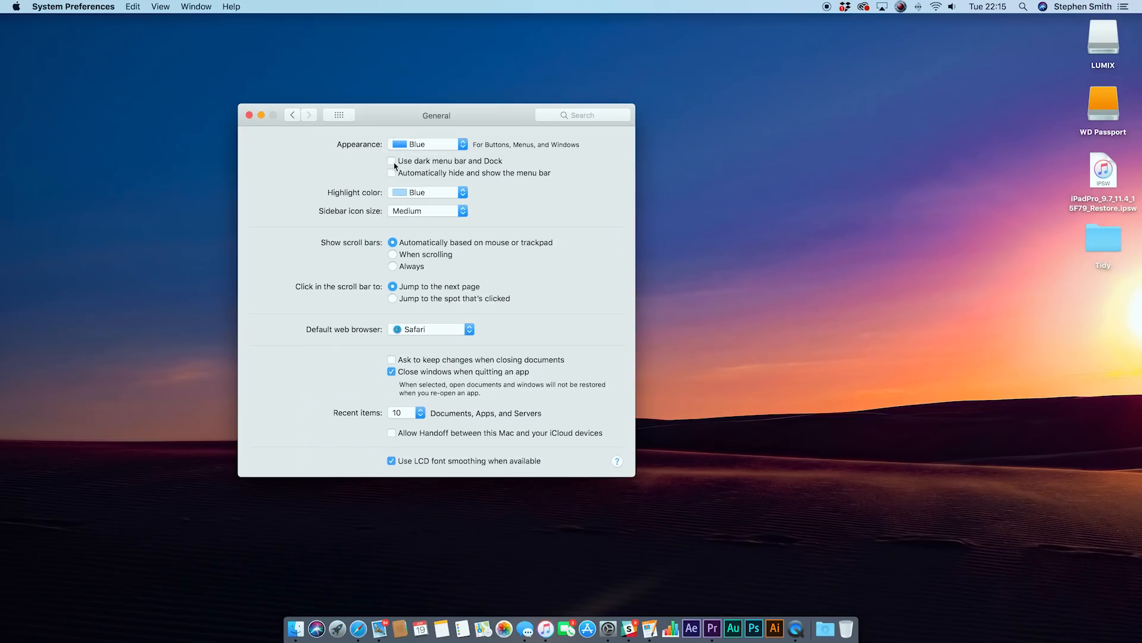
- In General preferences, choose the Dark appearance and a red accent colour
click(393, 161)
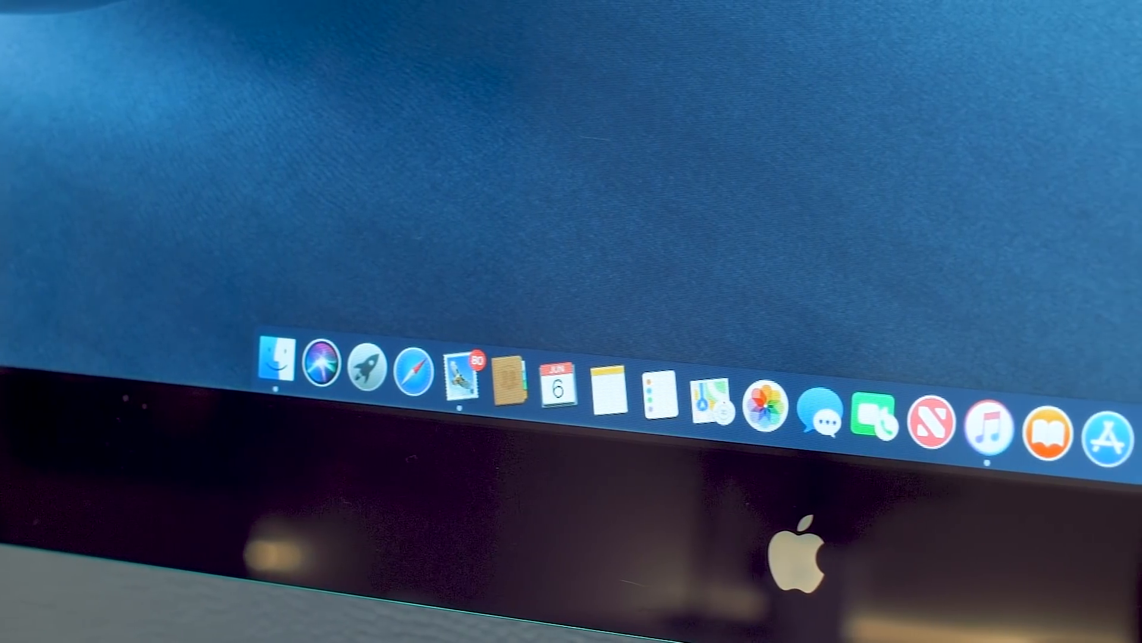
click(750, 630)
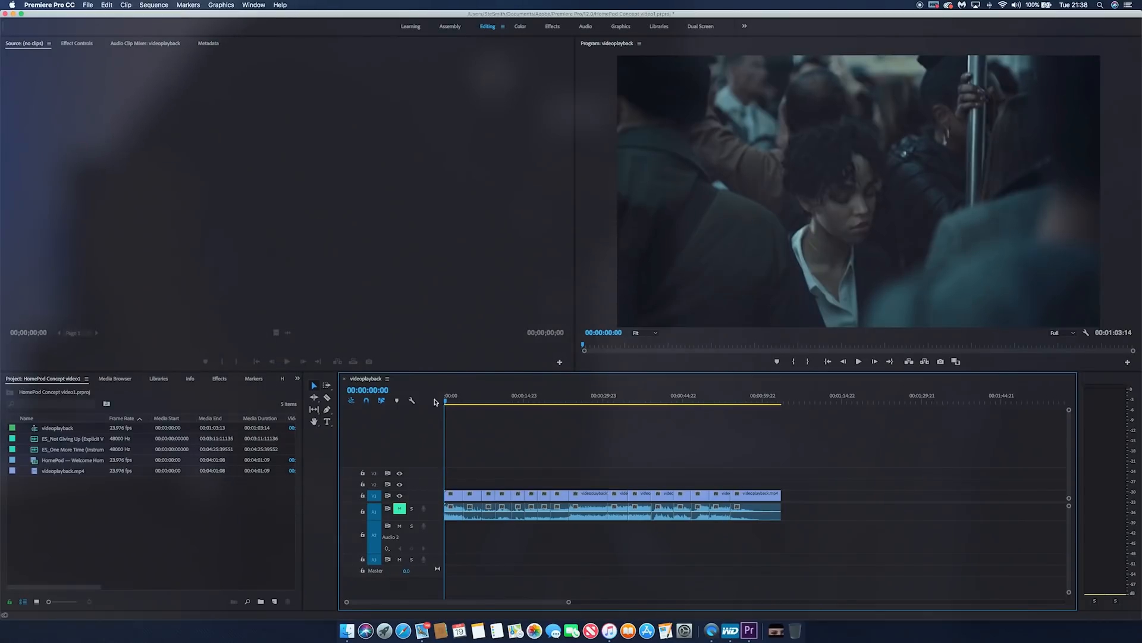
click(858, 360)
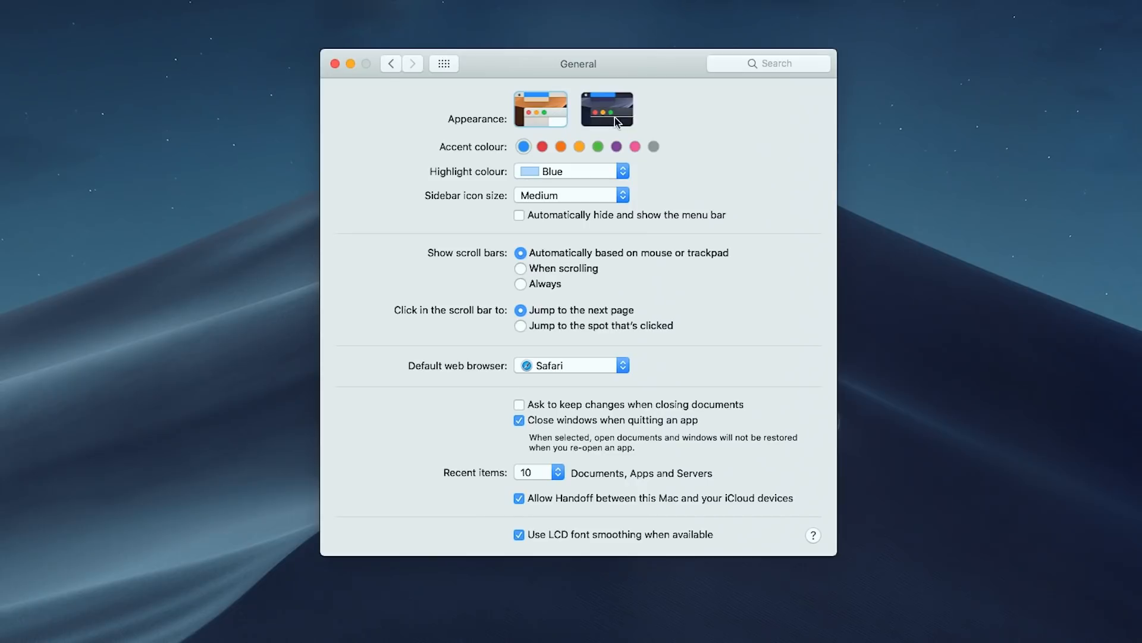
click(542, 147)
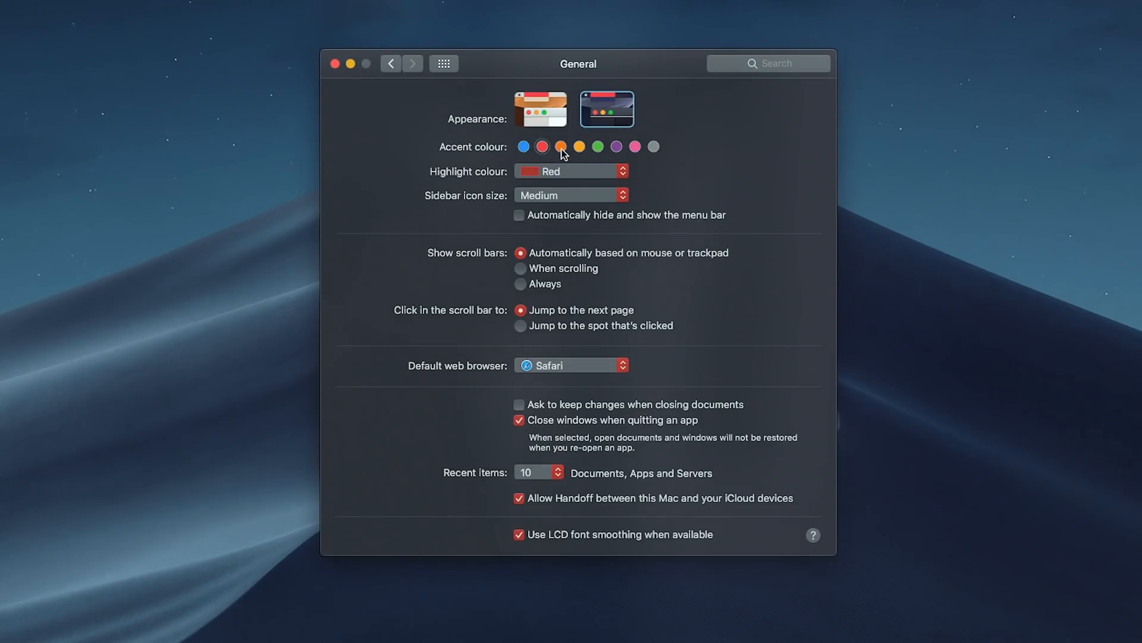
click(635, 147)
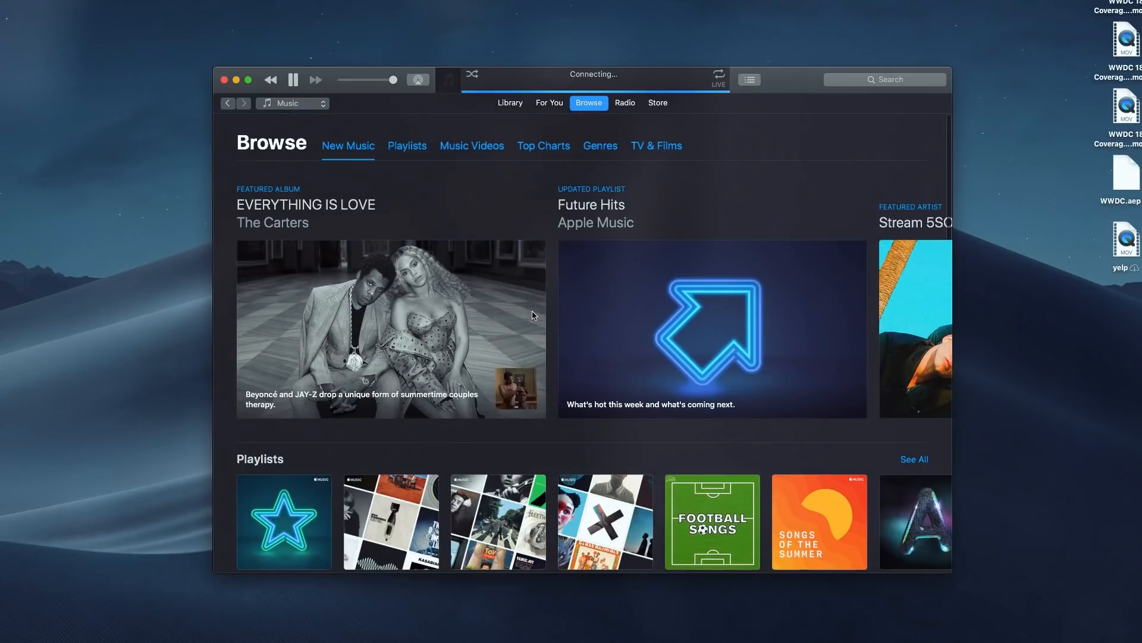
- Play The Carters' EVERYTHING IS LOVE album from the iTunes Browse page
click(515, 387)
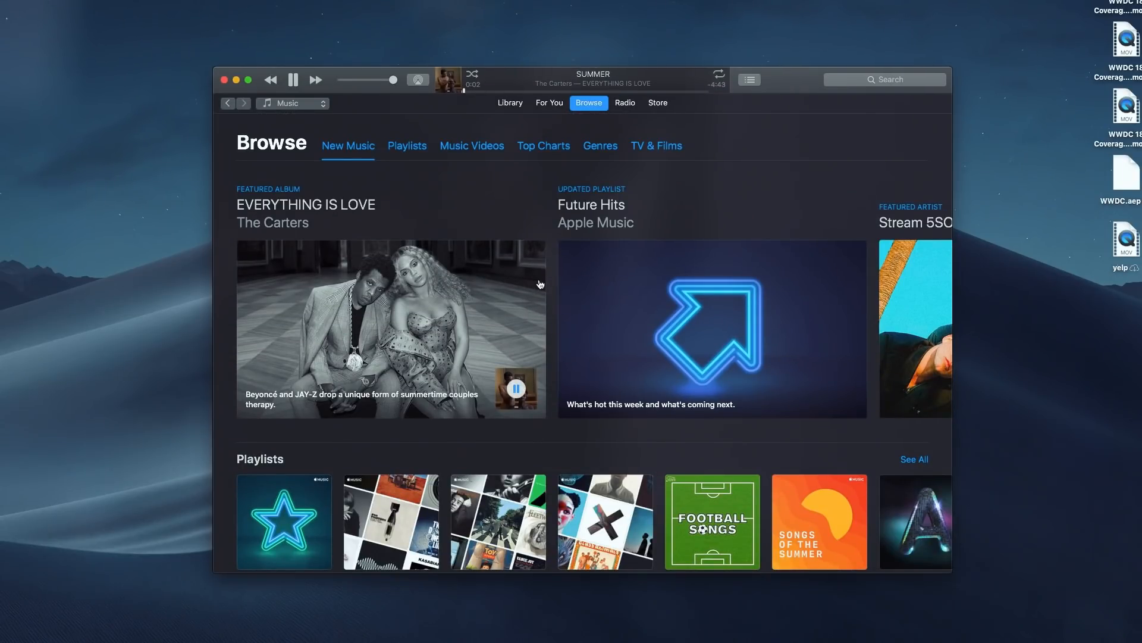
mouse_move(502, 259)
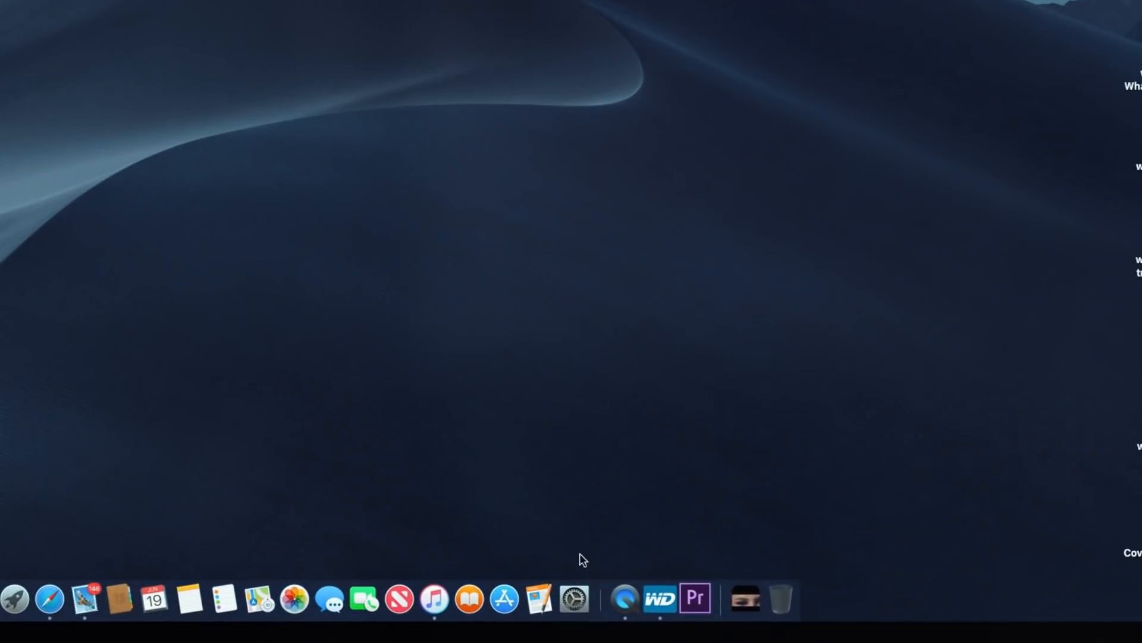
mouse_move(659, 598)
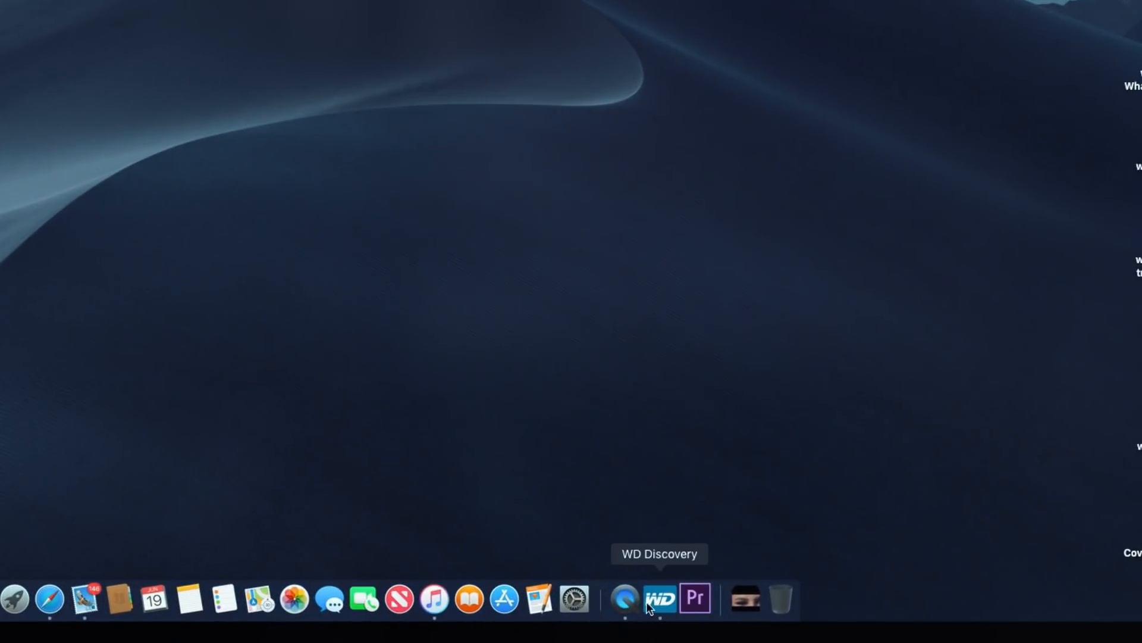
mouse_move(601, 538)
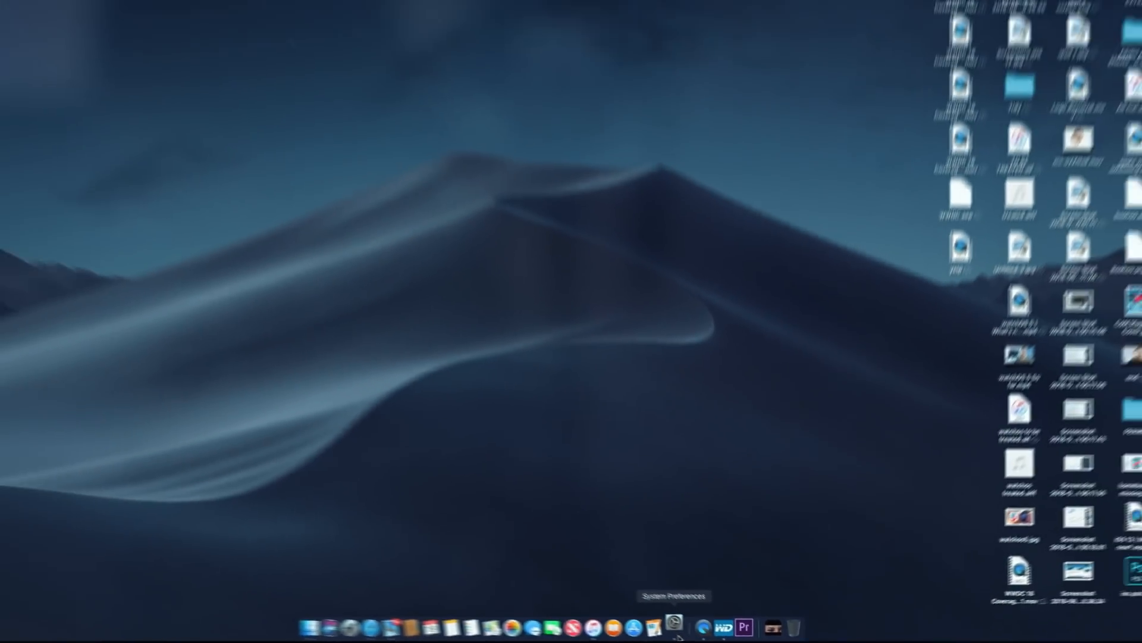
- Uncheck 'Show recents in Dock' in System Preferences' Dock pane
click(675, 623)
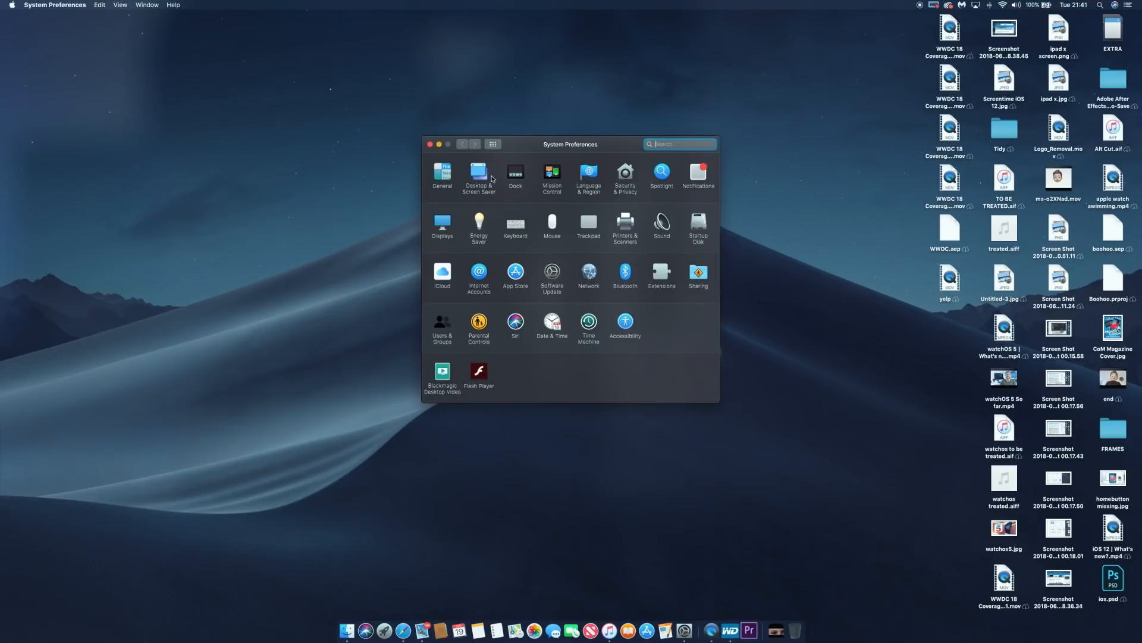
click(515, 173)
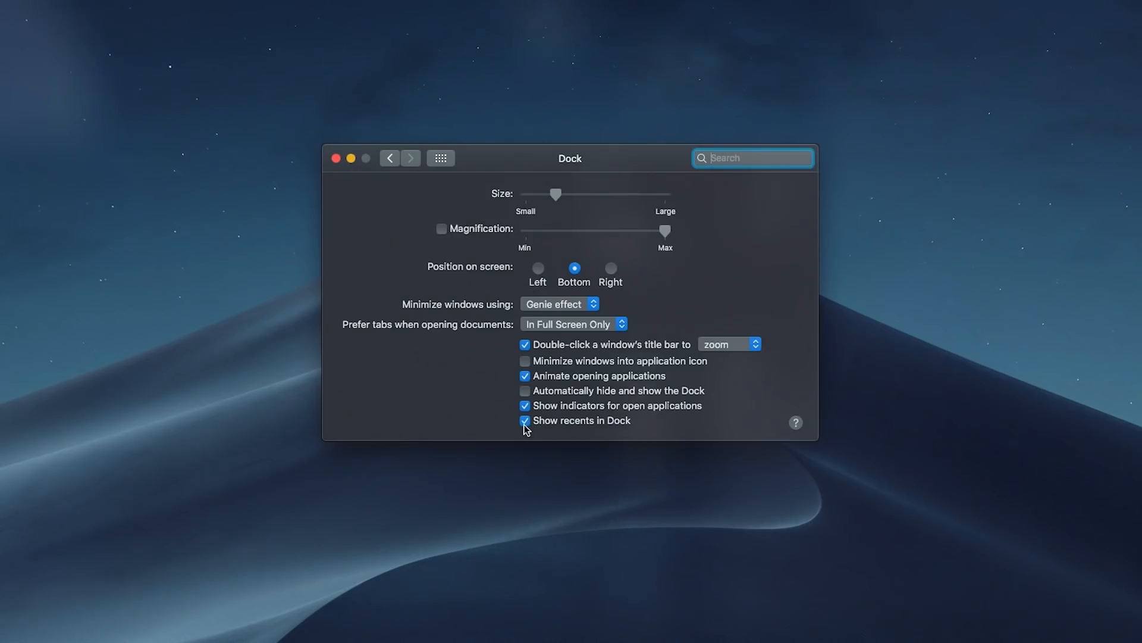
click(524, 421)
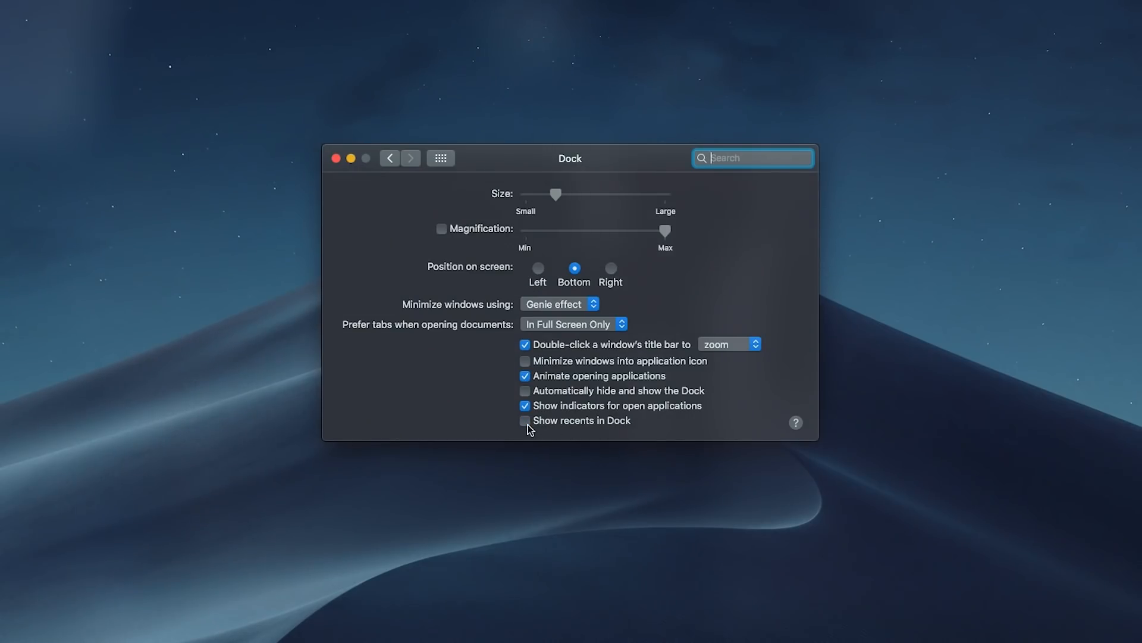
click(525, 421)
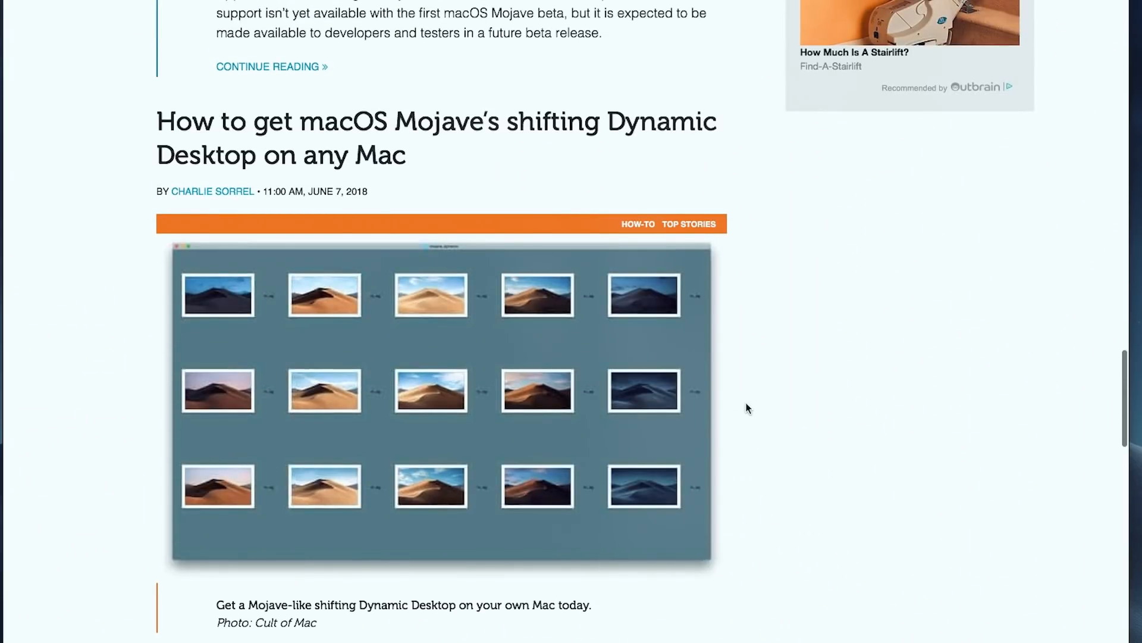
- Scroll the Cult of Mac Dynamic Desktop article, then close its Safari window
scroll(up, 3)
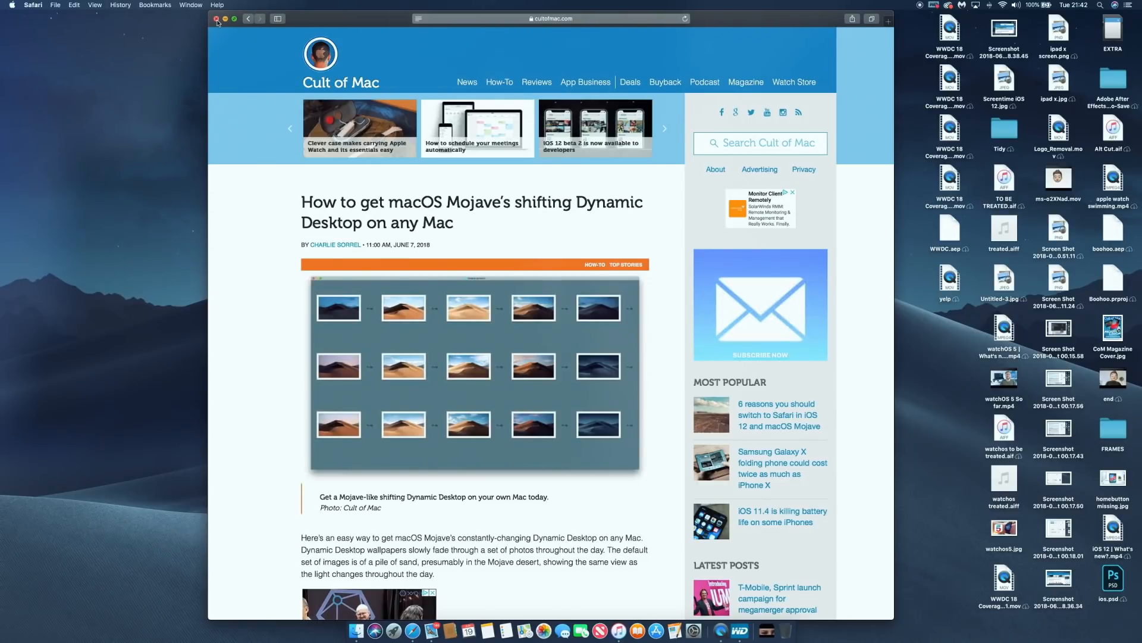
click(216, 19)
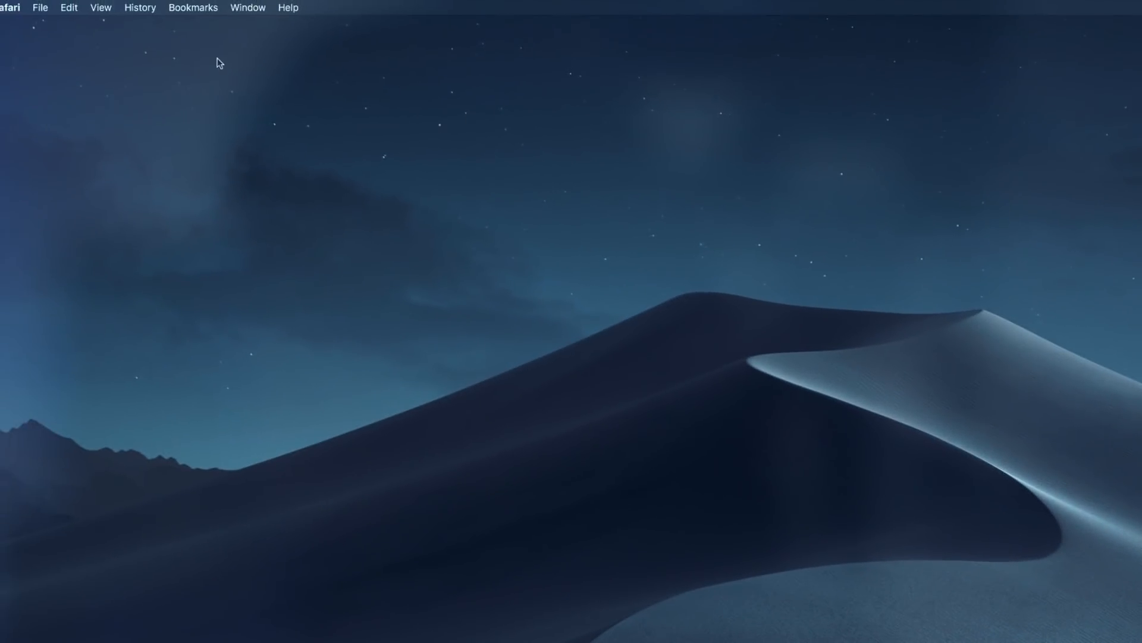
- Turn on desktop stacks grouped by kind: Images, Music, Movies and Screenshots
click(103, 7)
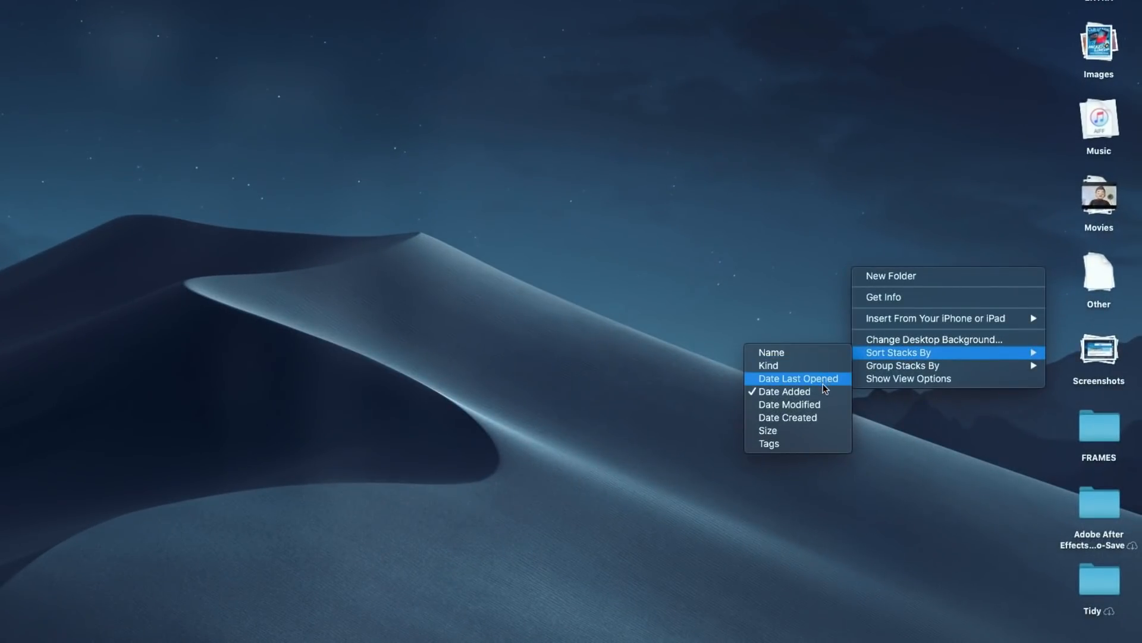
mouse_move(796, 429)
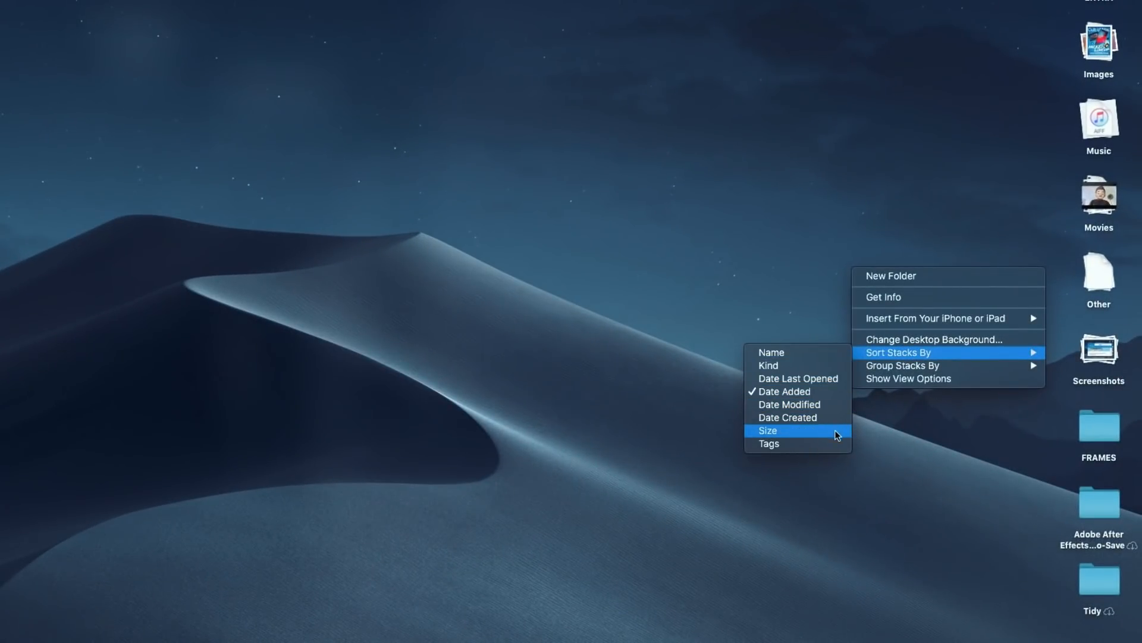
mouse_move(863, 427)
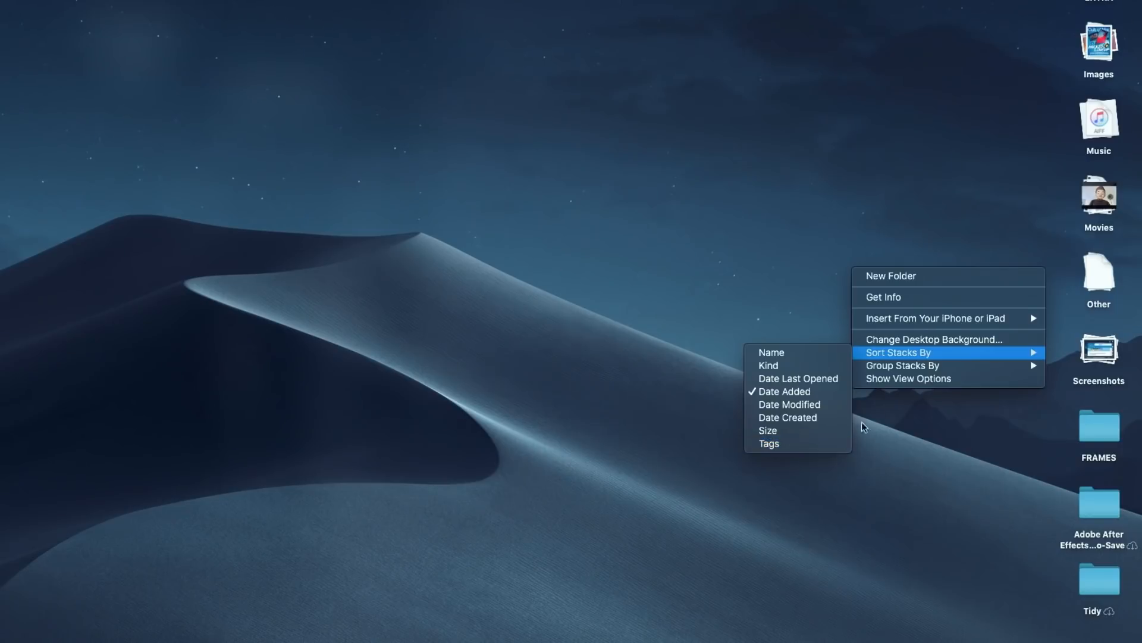
mouse_move(902, 364)
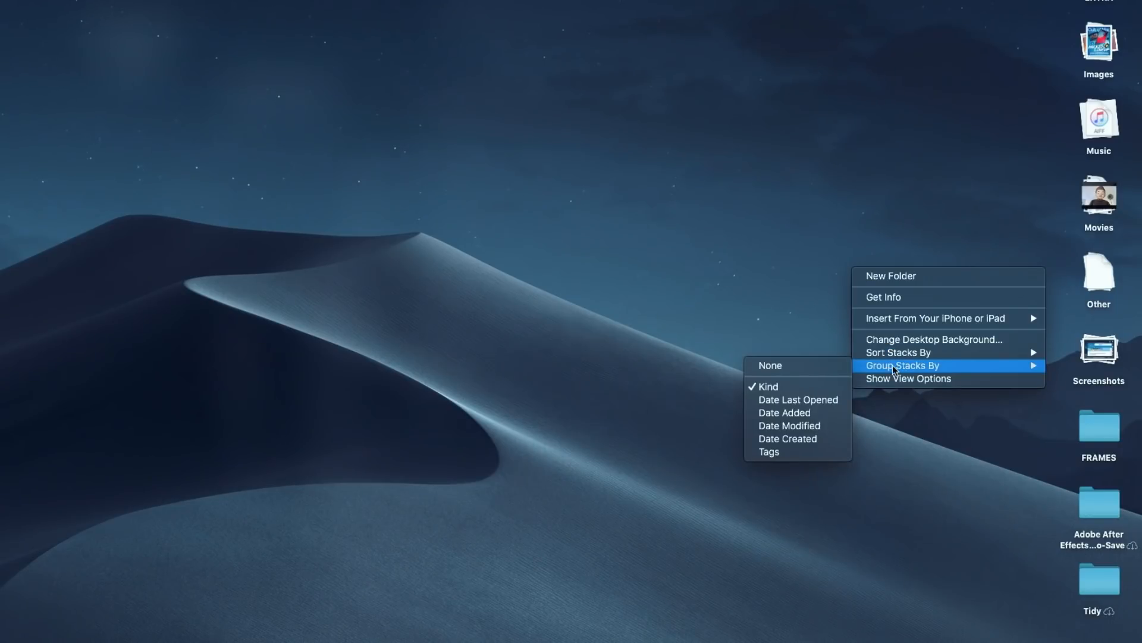
mouse_move(897, 352)
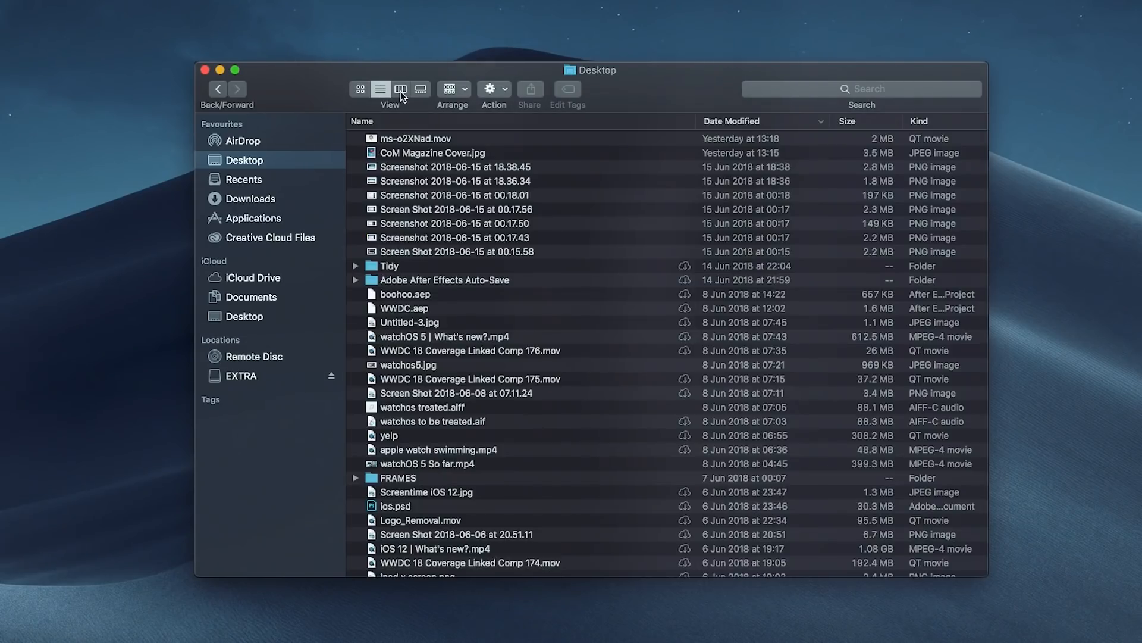
- Switch the Desktop window to gallery view and show full metadata for CoM Magazine Cover.jpg
click(400, 88)
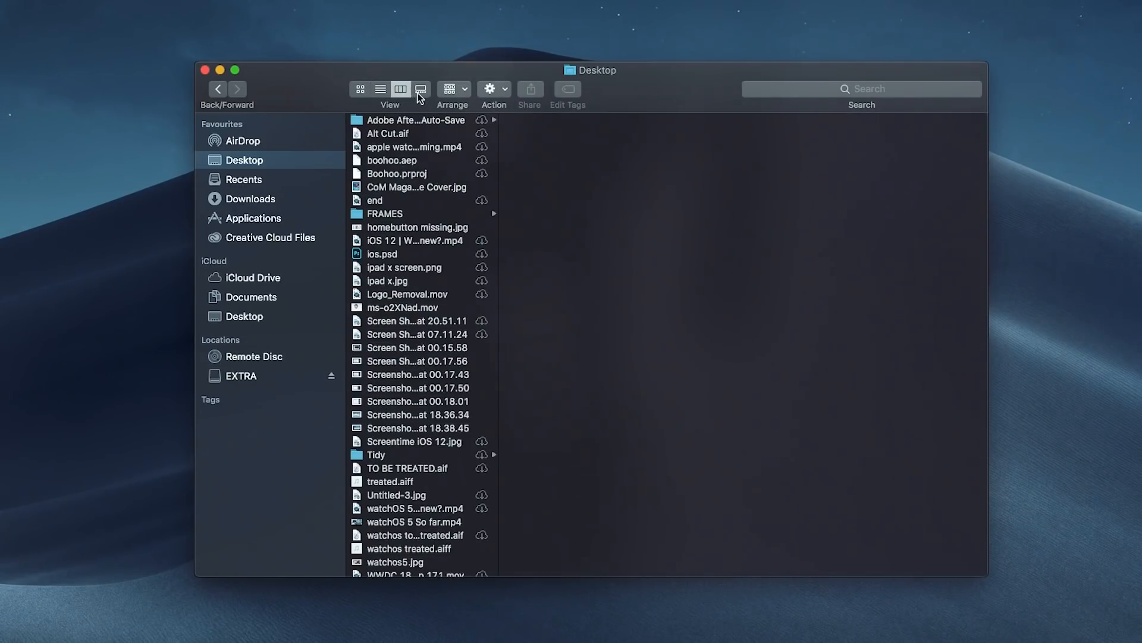
click(421, 89)
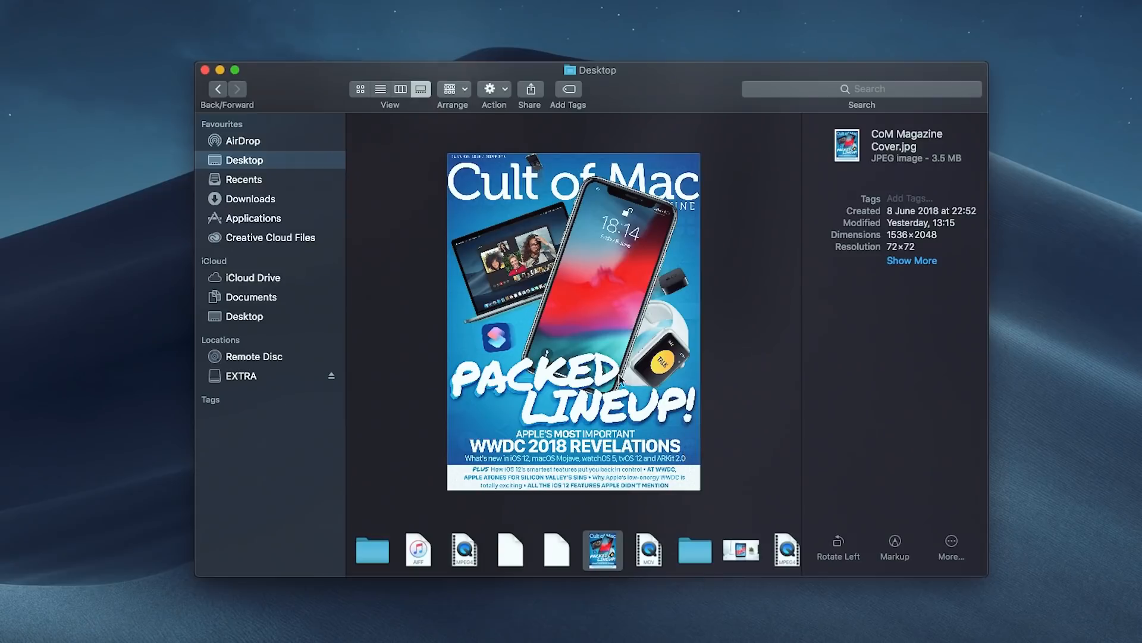
mouse_move(603, 511)
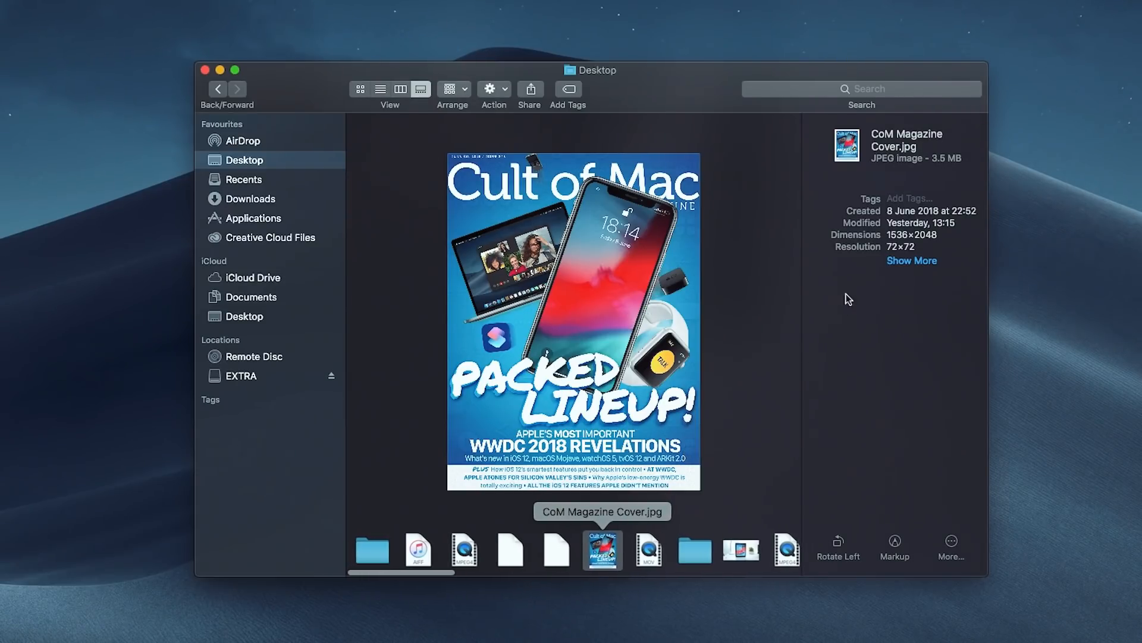
click(912, 260)
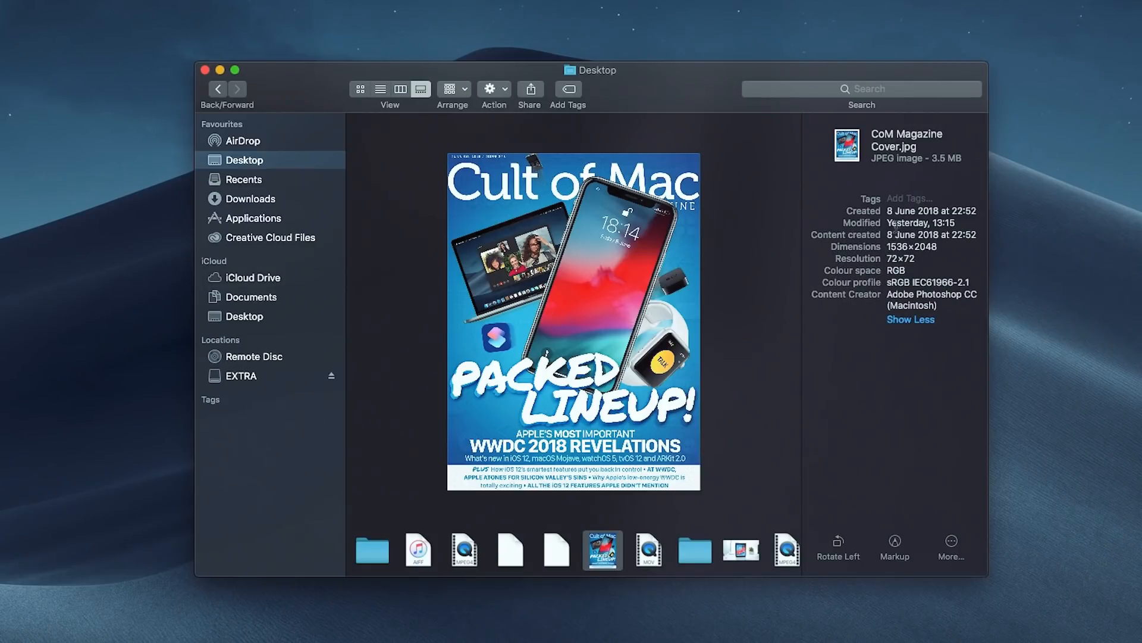
click(910, 319)
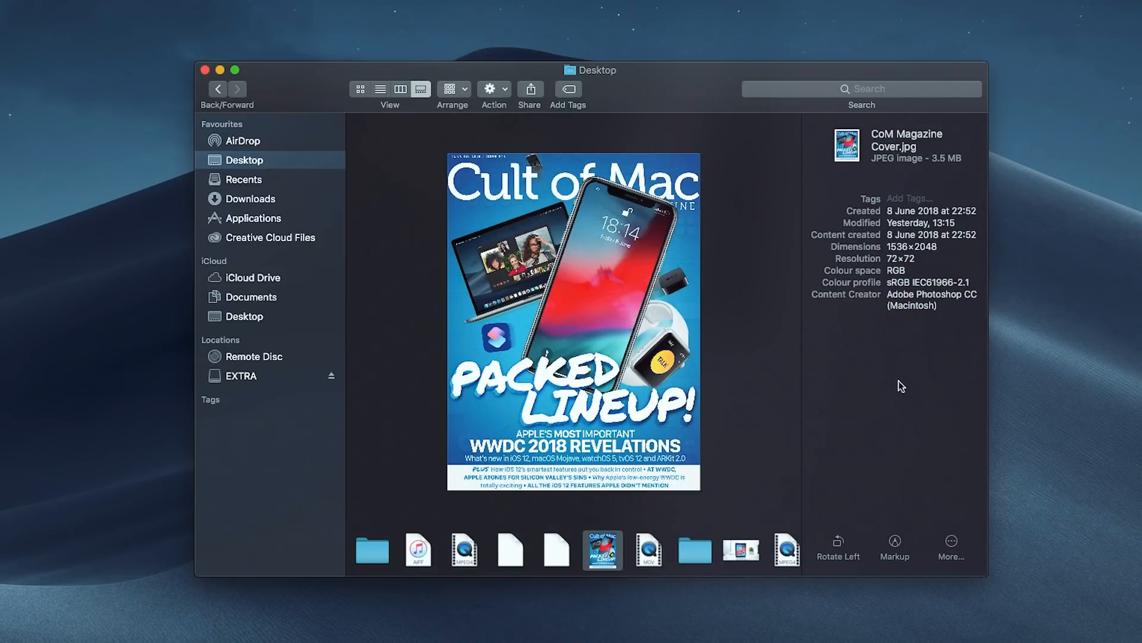
click(911, 318)
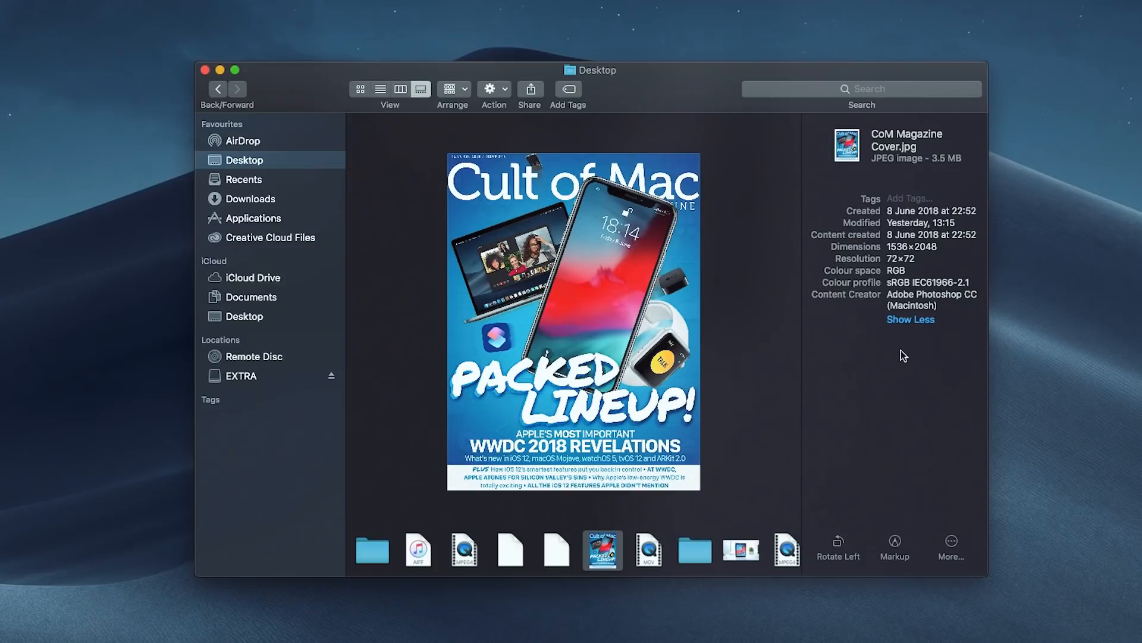
right_click(602, 549)
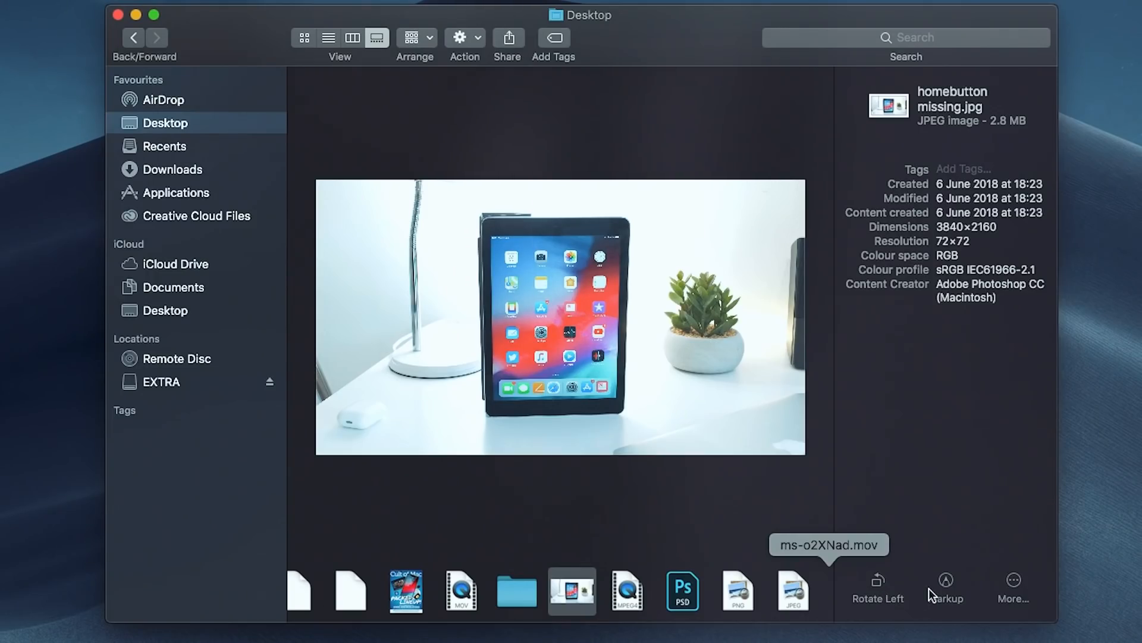
- Rotate 'homebutton missing.jpg' a quarter turn to portrait and preview watchOS 5 So far.mp4
click(877, 585)
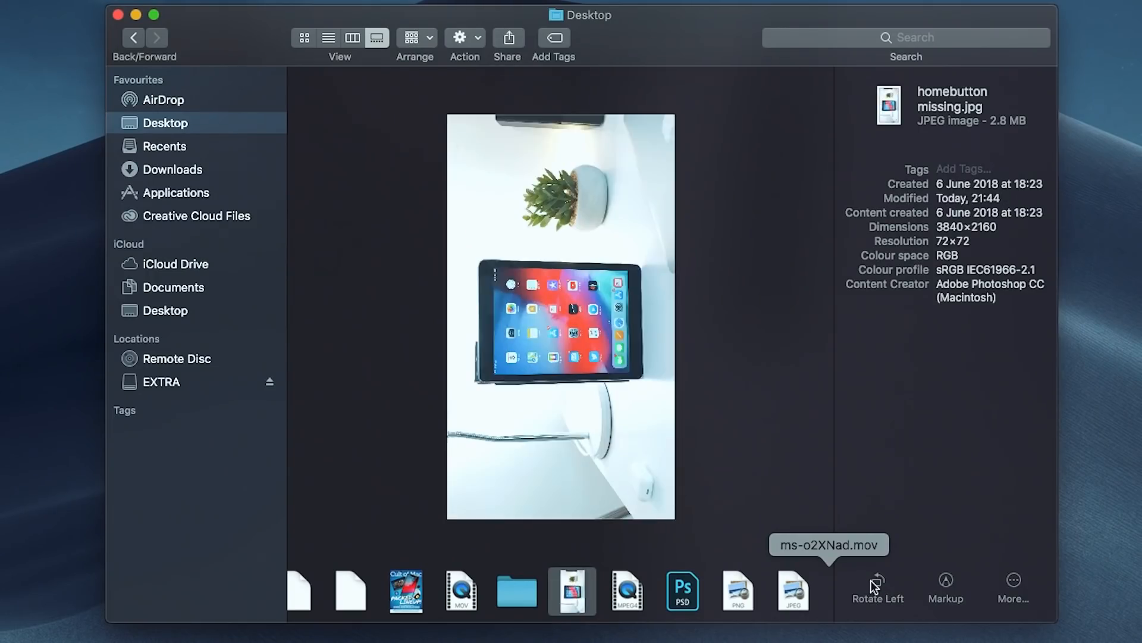
click(1013, 582)
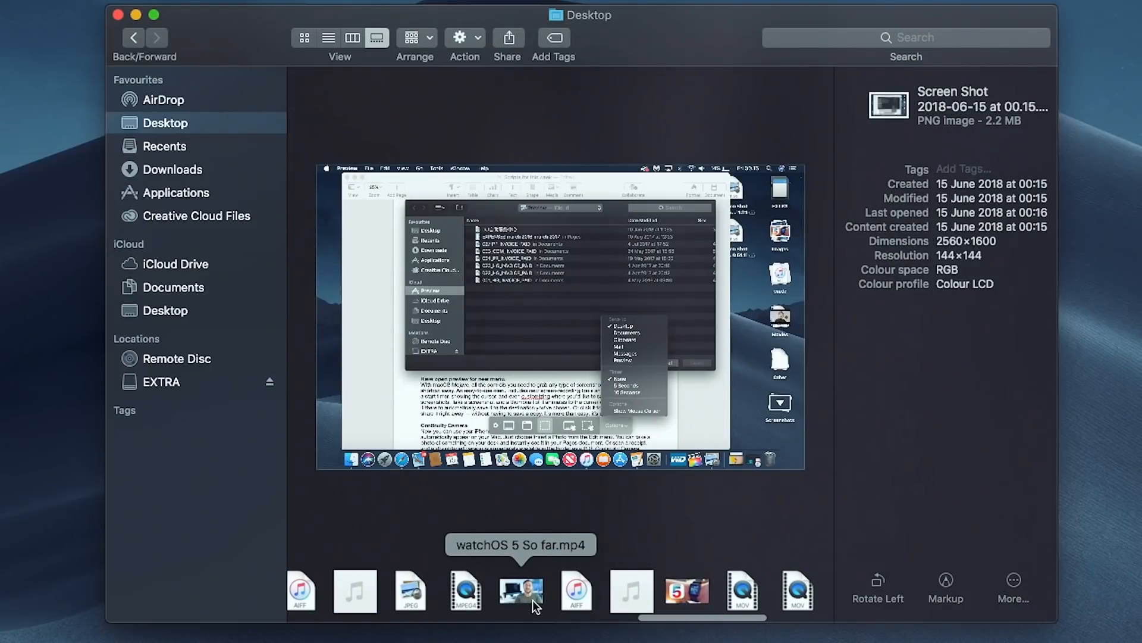
click(520, 590)
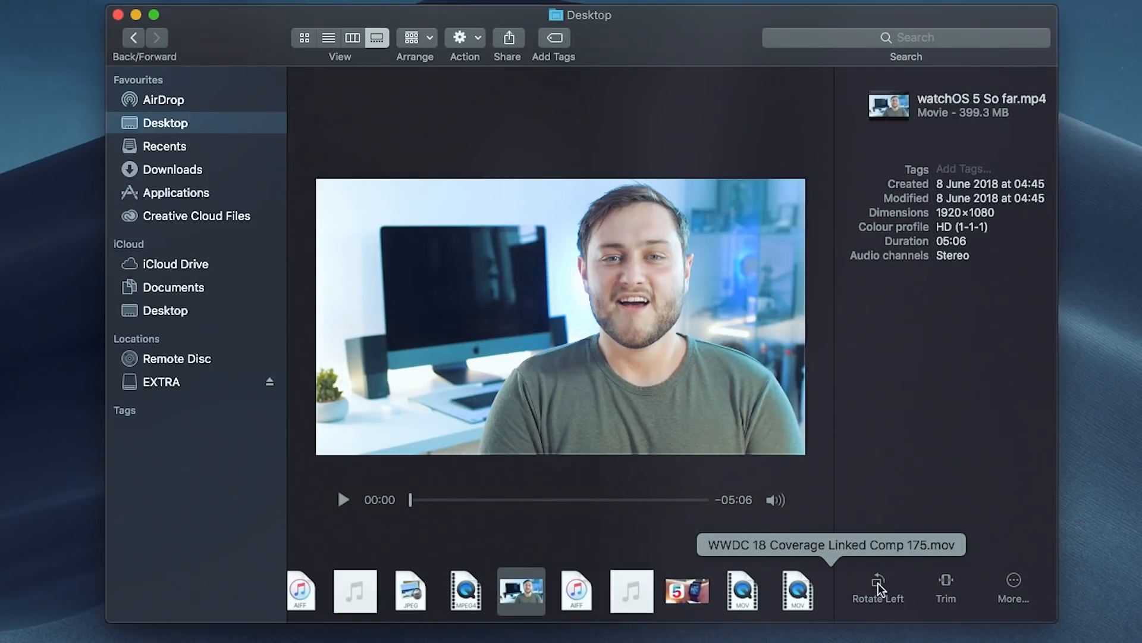
mouse_move(467, 504)
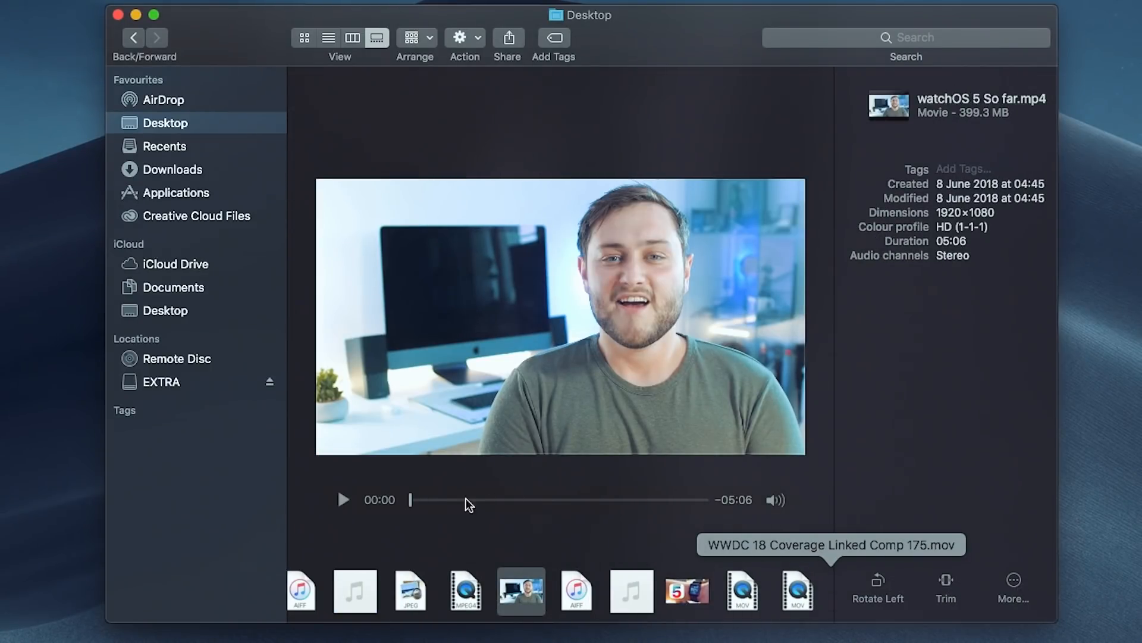
click(343, 500)
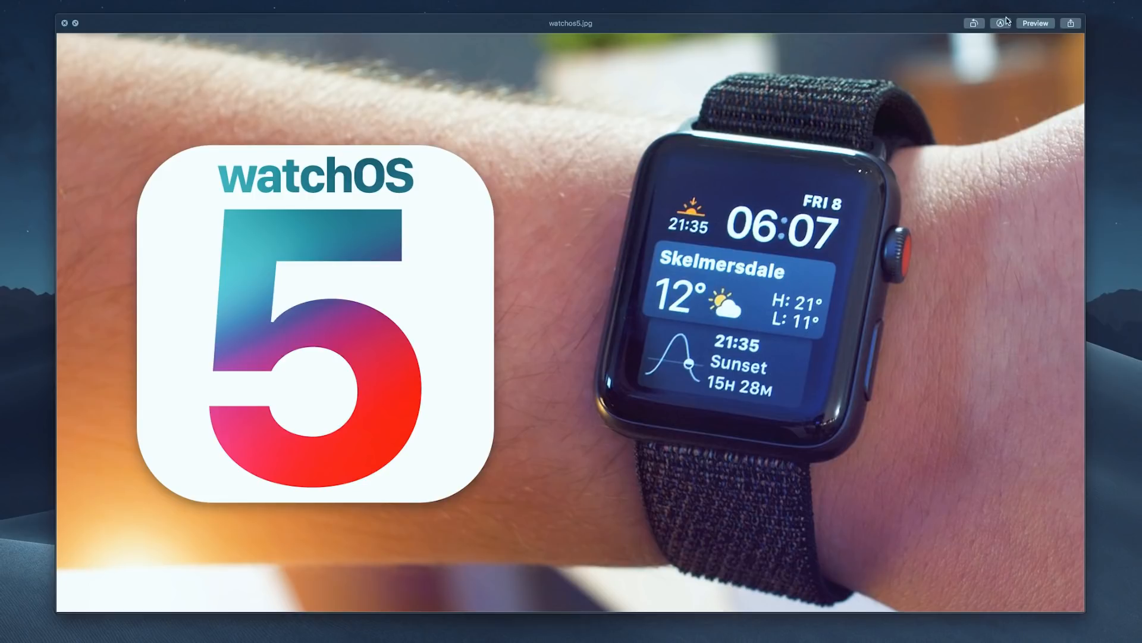
- Expand the watchos5.jpg Quick Look preview to full screen
click(974, 23)
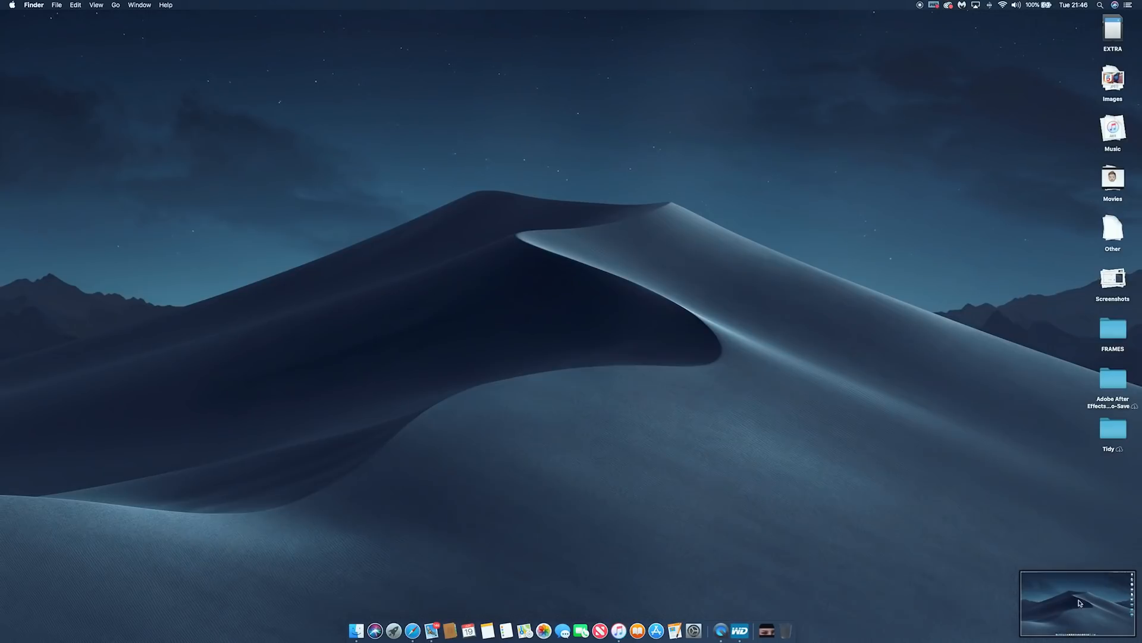
mouse_move(941, 606)
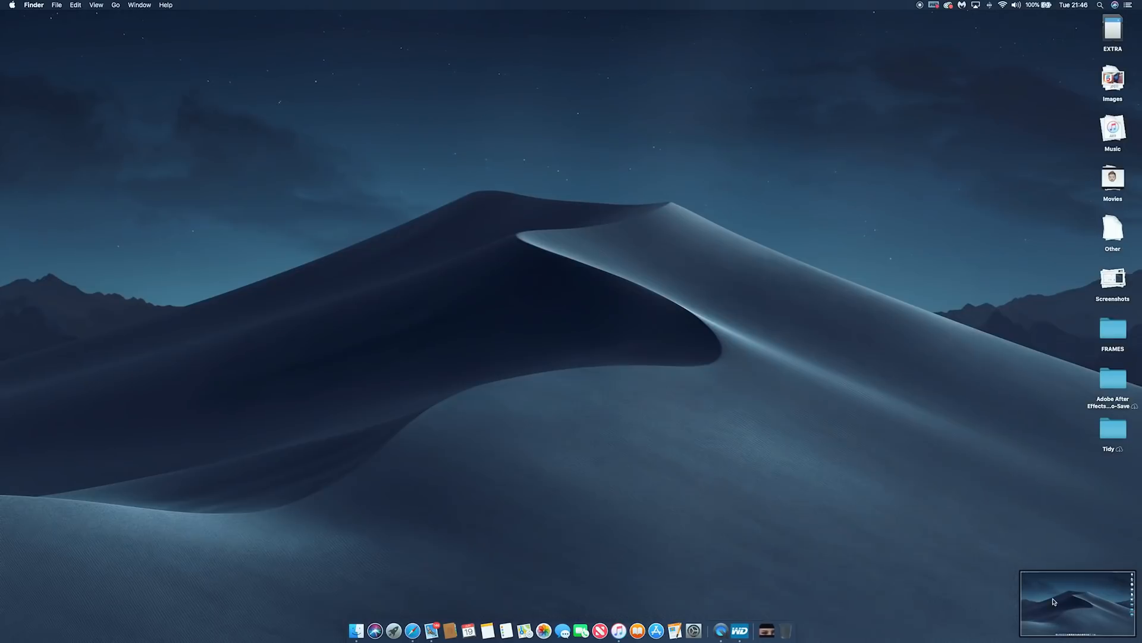
- Open the screenshot in markup, make the oval white, then try and cancel a signature
click(1077, 602)
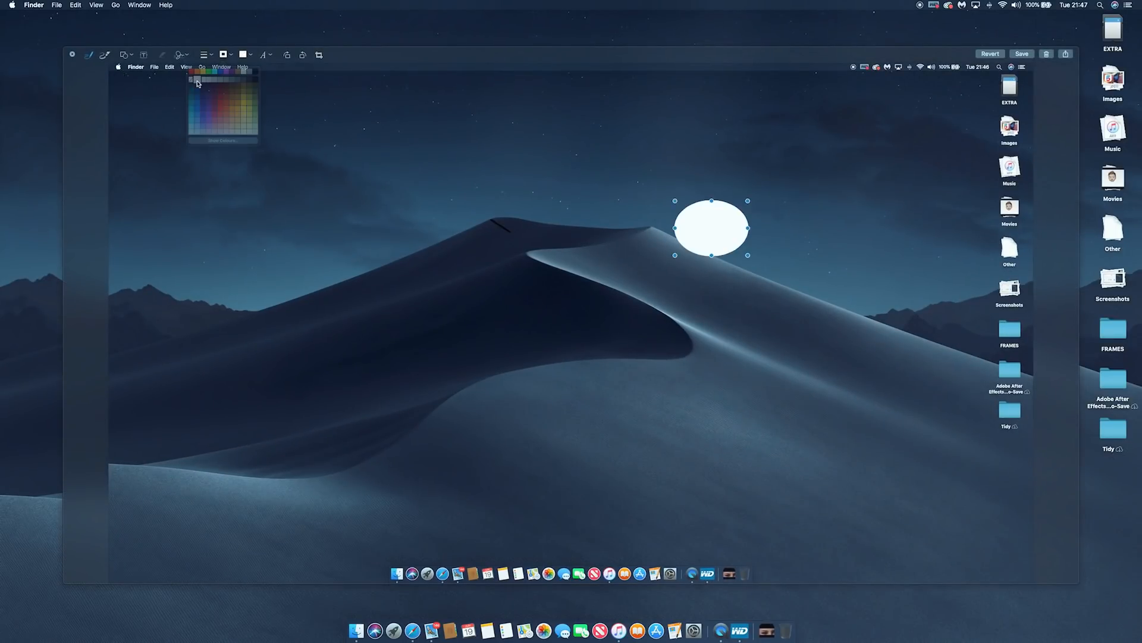
click(269, 155)
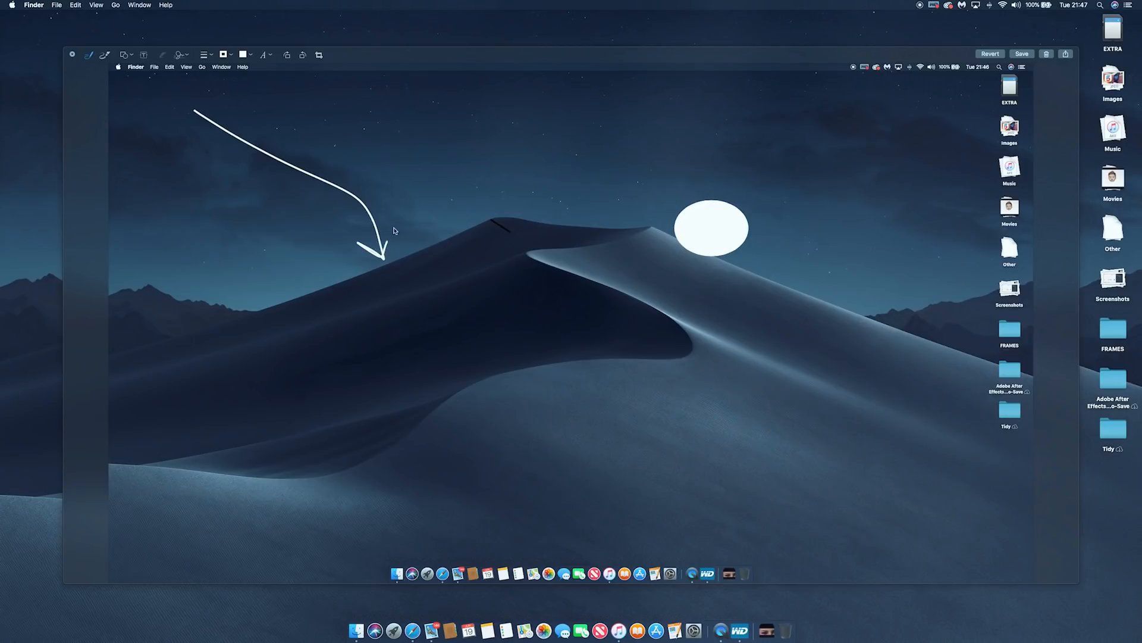
click(179, 55)
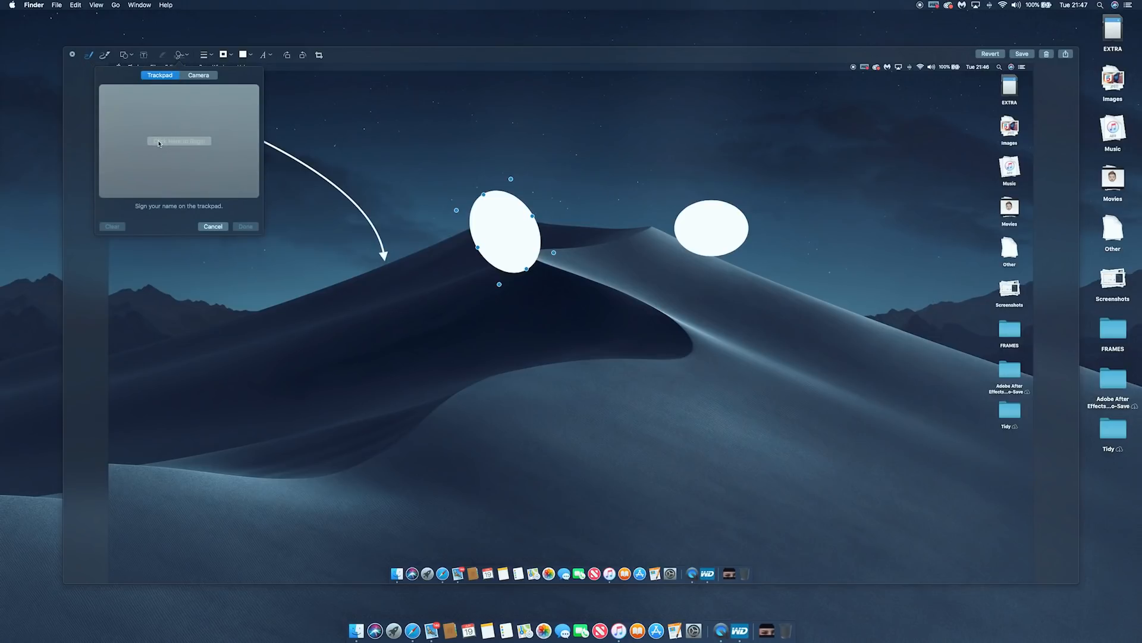
click(198, 75)
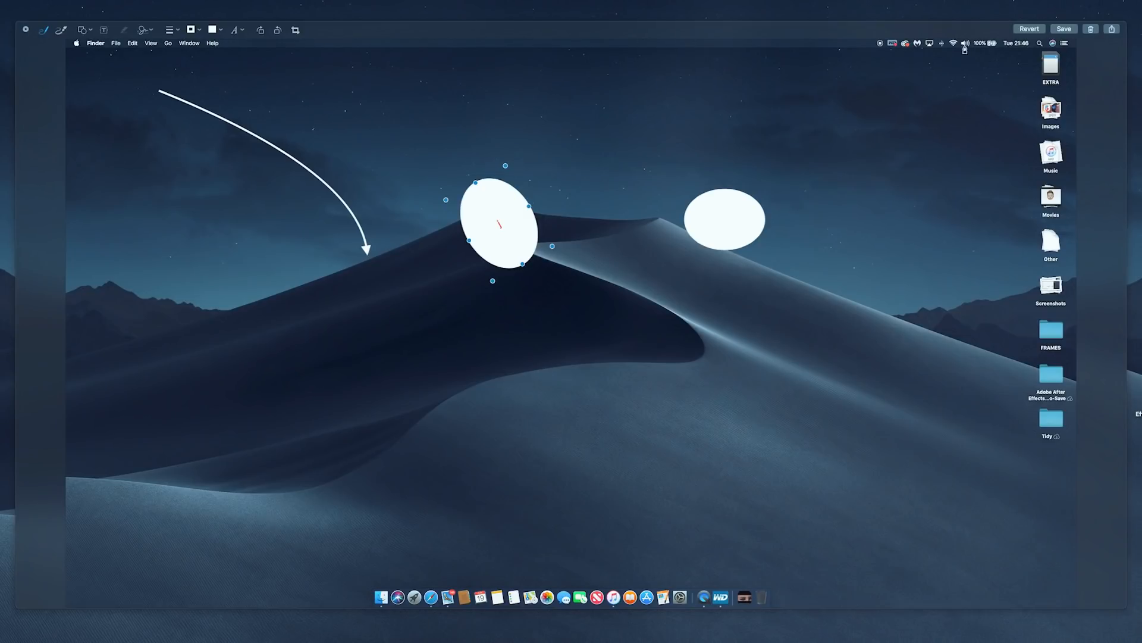
click(1112, 29)
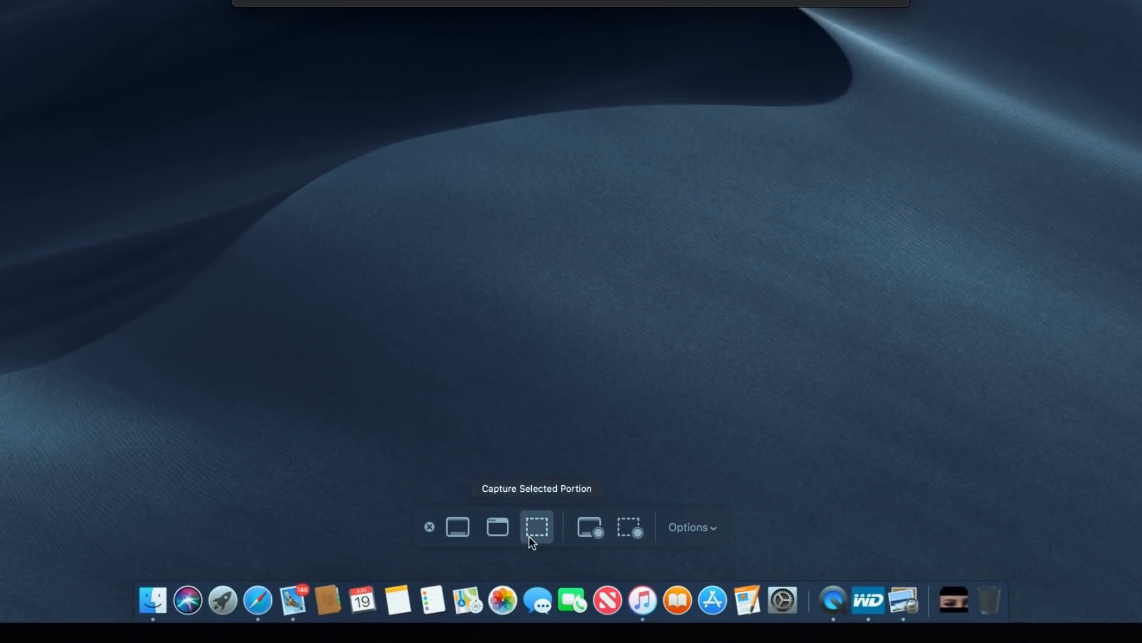
mouse_move(589, 539)
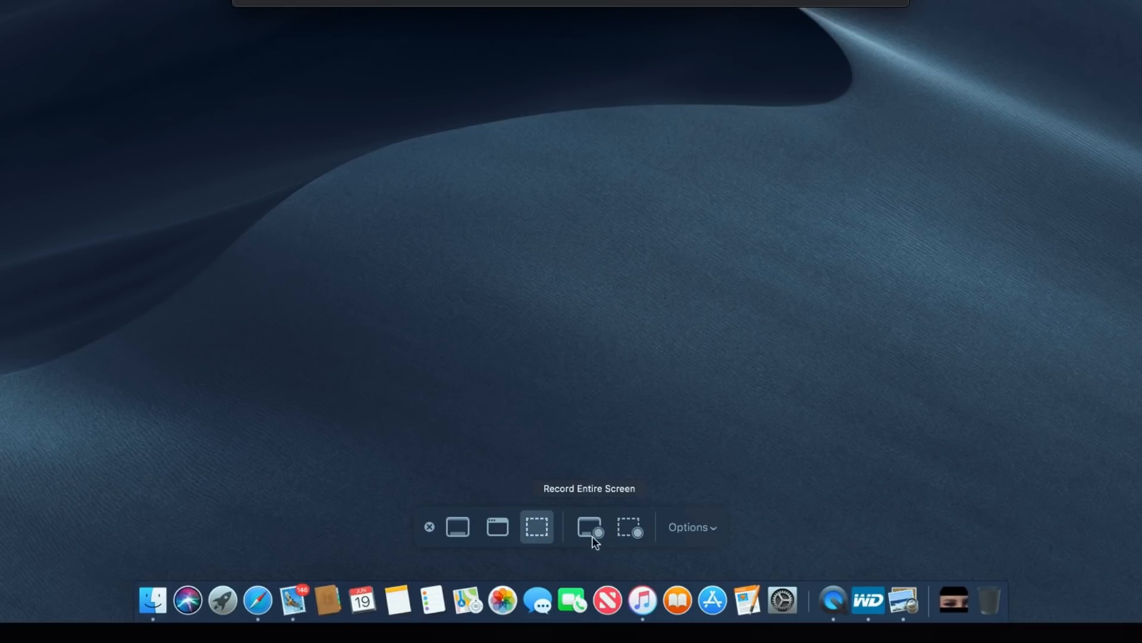
mouse_move(629, 527)
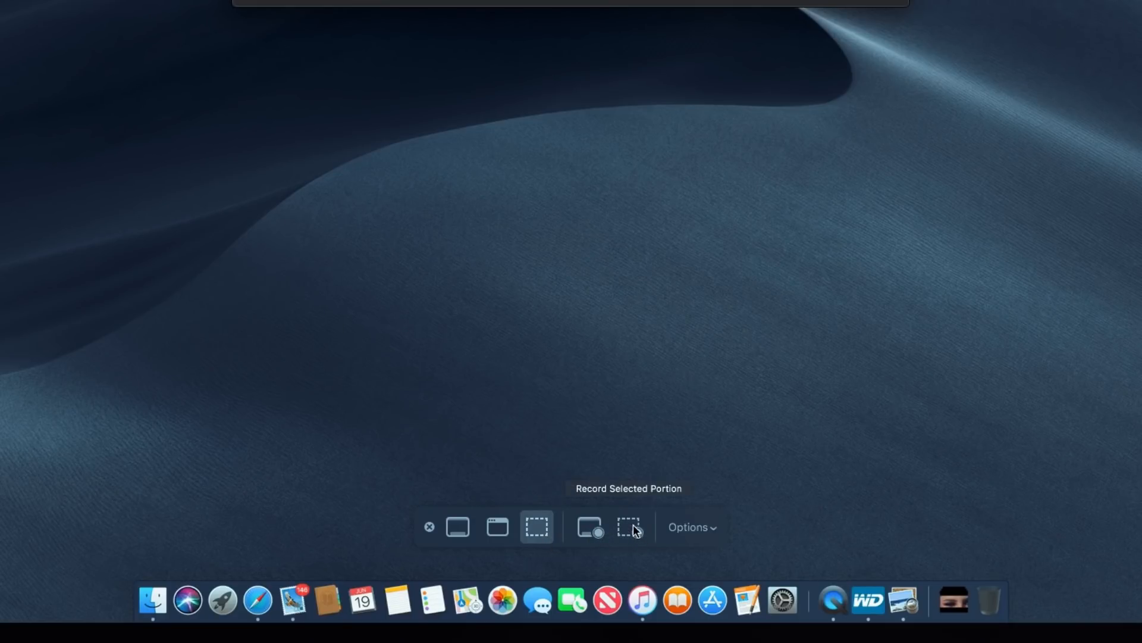
mouse_move(725, 539)
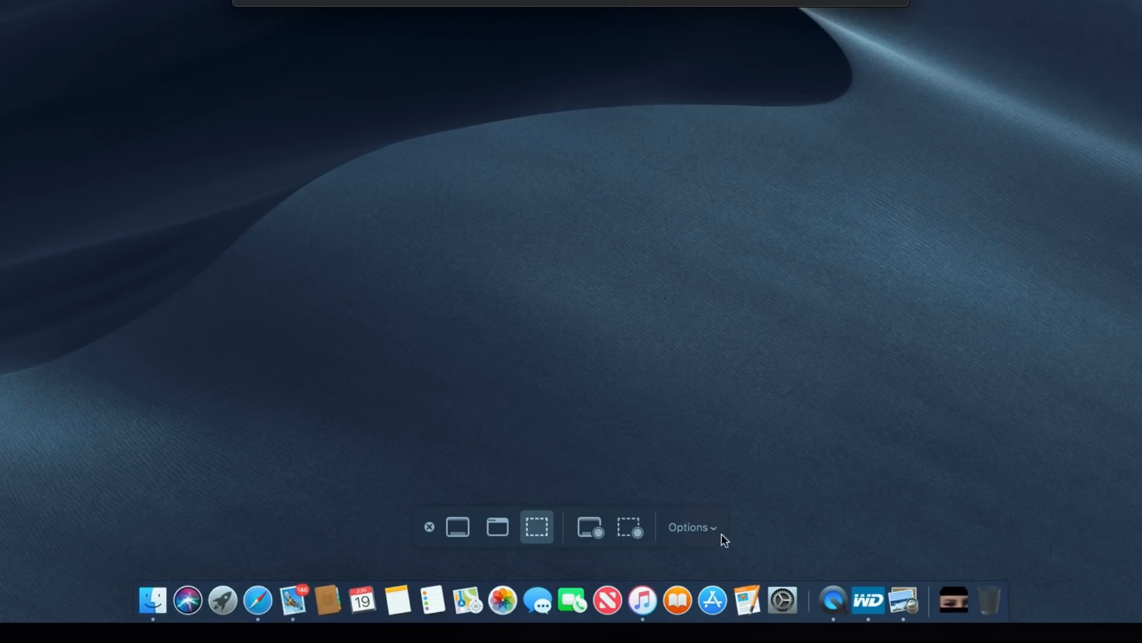
- Open the Screenshot Options menu and set the capture timer to 10 Seconds
click(690, 527)
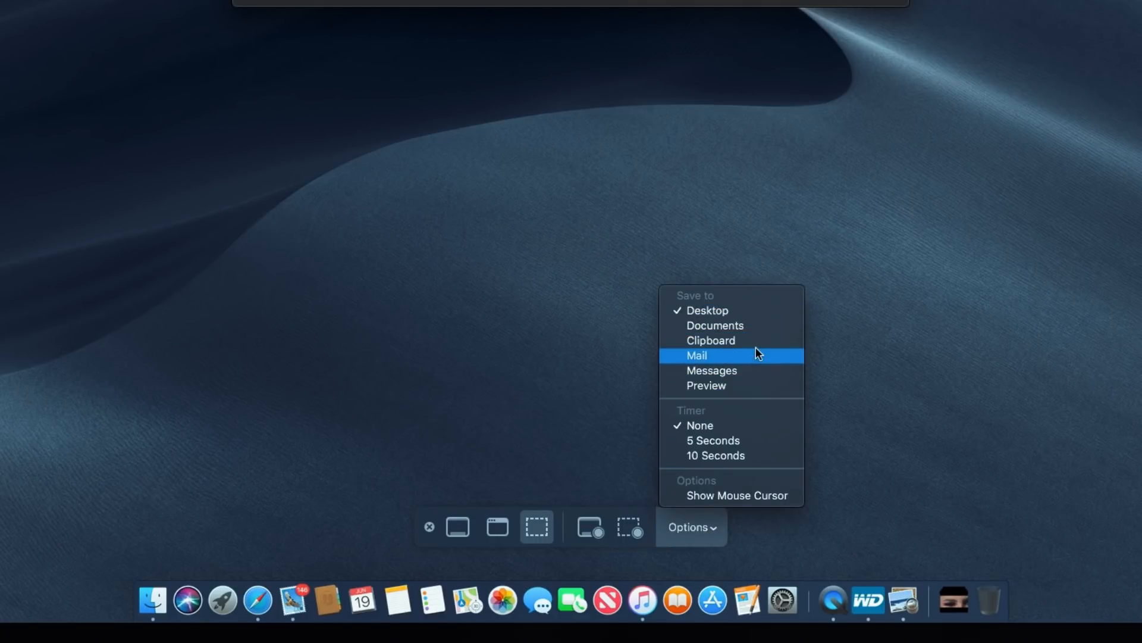
mouse_move(754, 455)
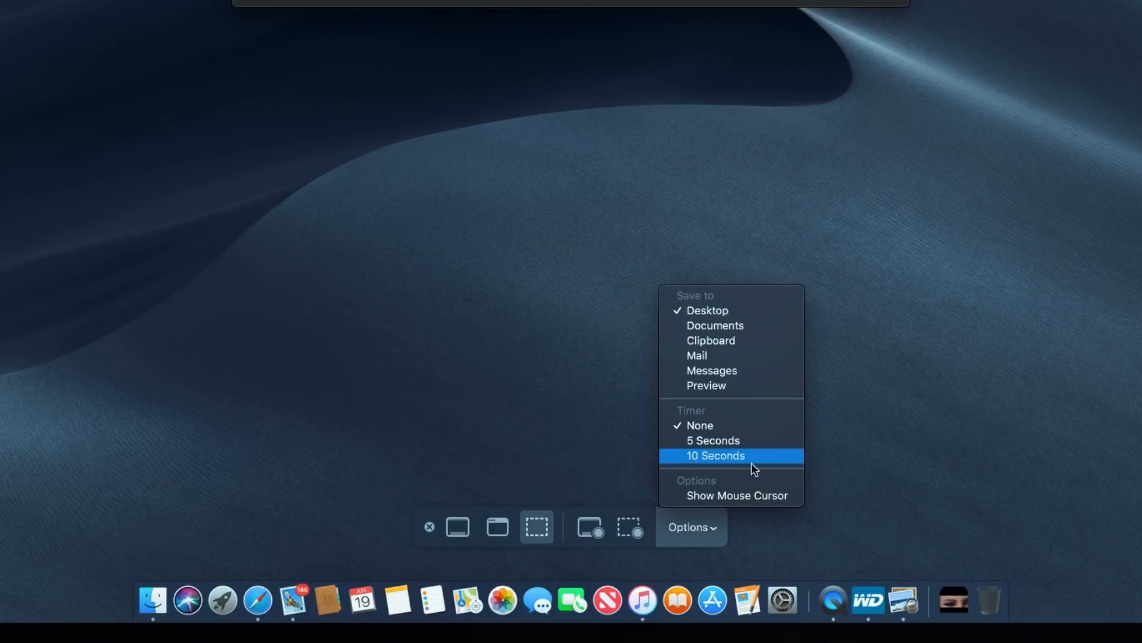
click(715, 455)
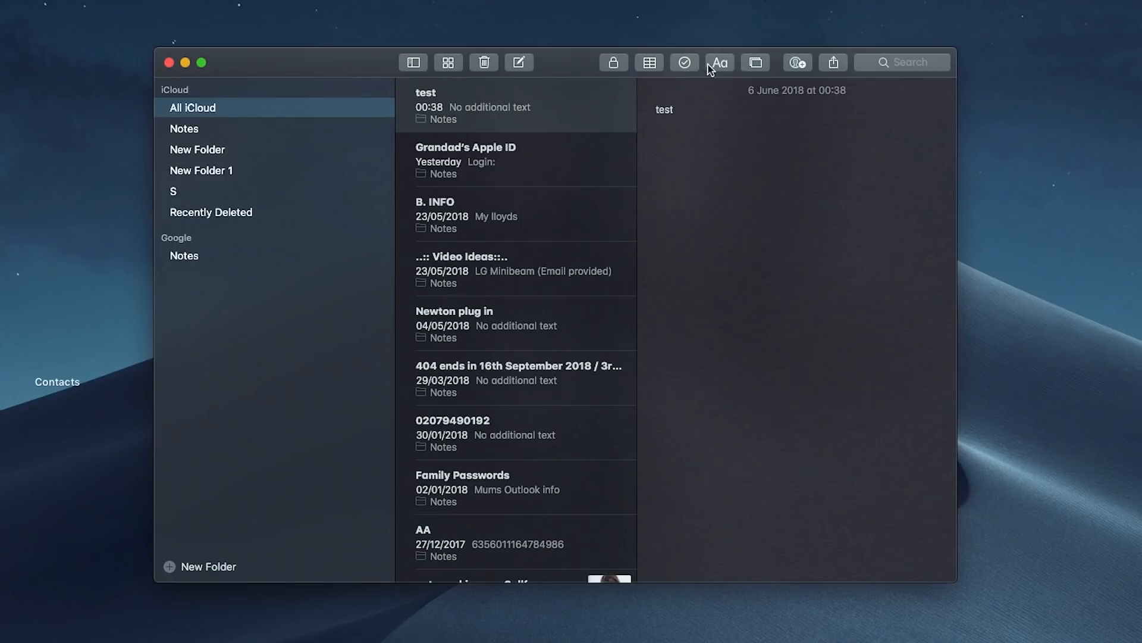
mouse_move(756, 62)
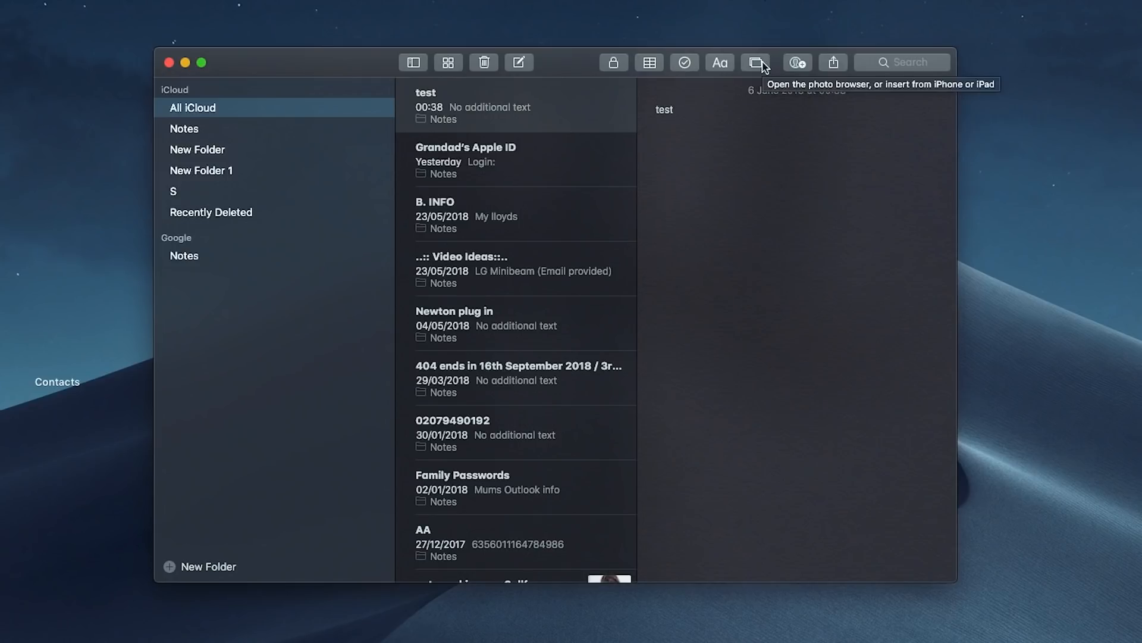
- Show the test note's insert menu with Photos, Take Photo and Scan Documents options
click(756, 62)
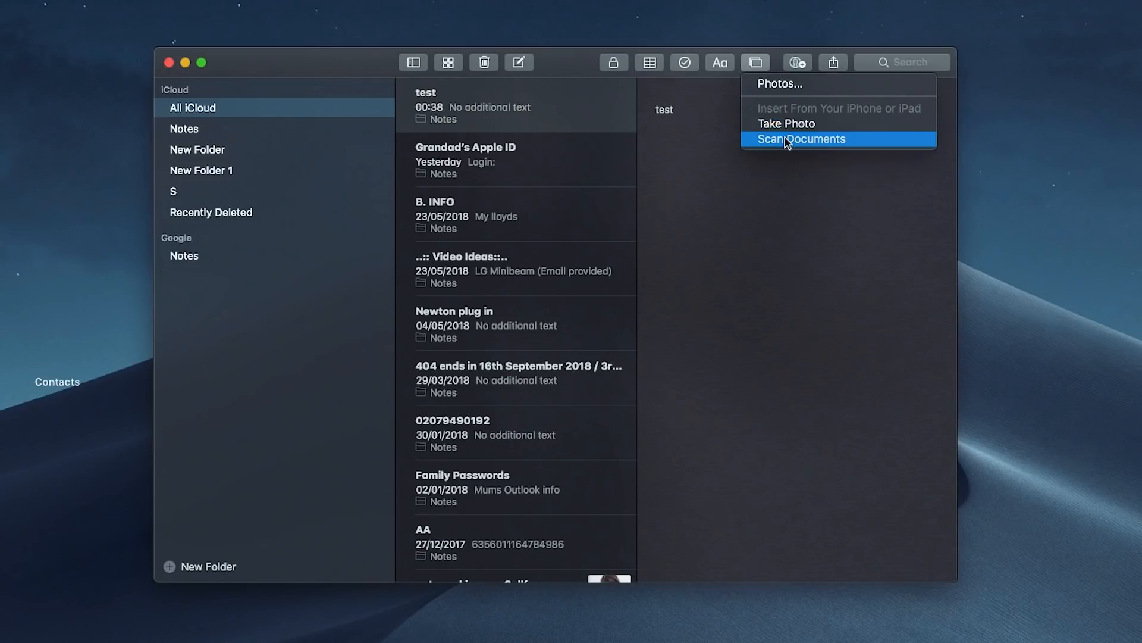